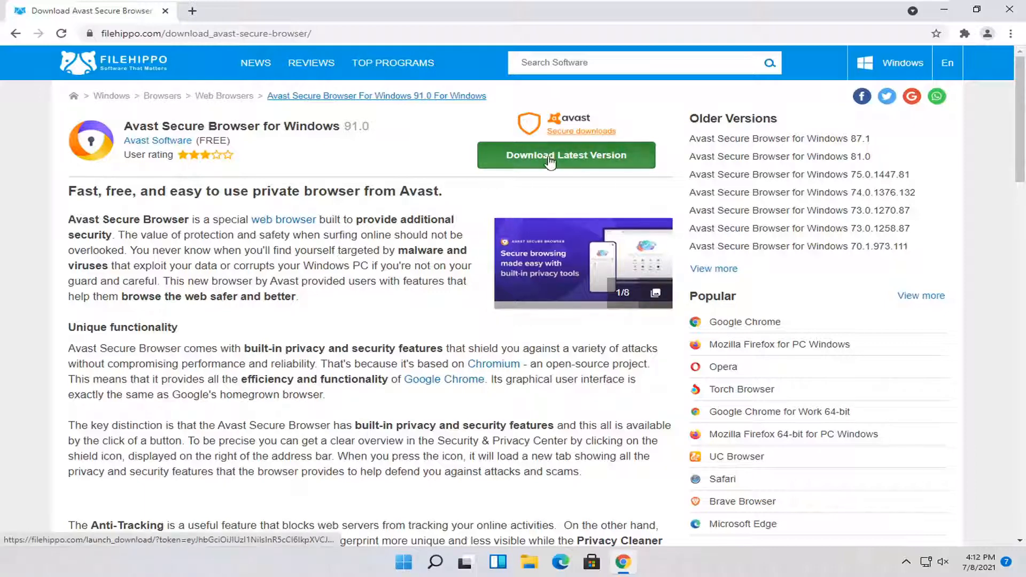
Step: Download the latest Avast Free Antivirus installer from FileHippo and show it in its folder
{"action": "left_click", "coordinate": [565, 155]}
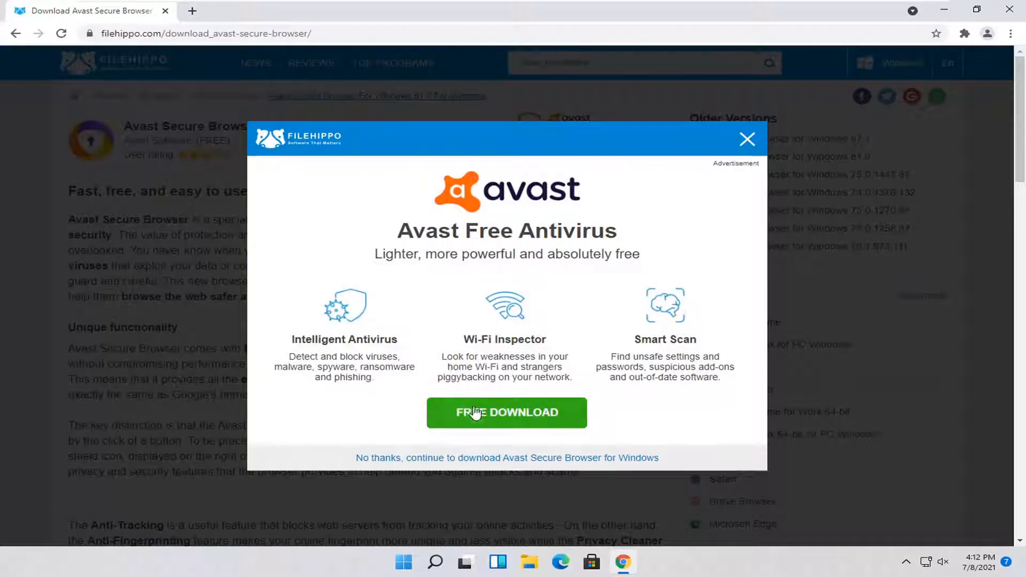
{"action": "left_click", "coordinate": [507, 413]}
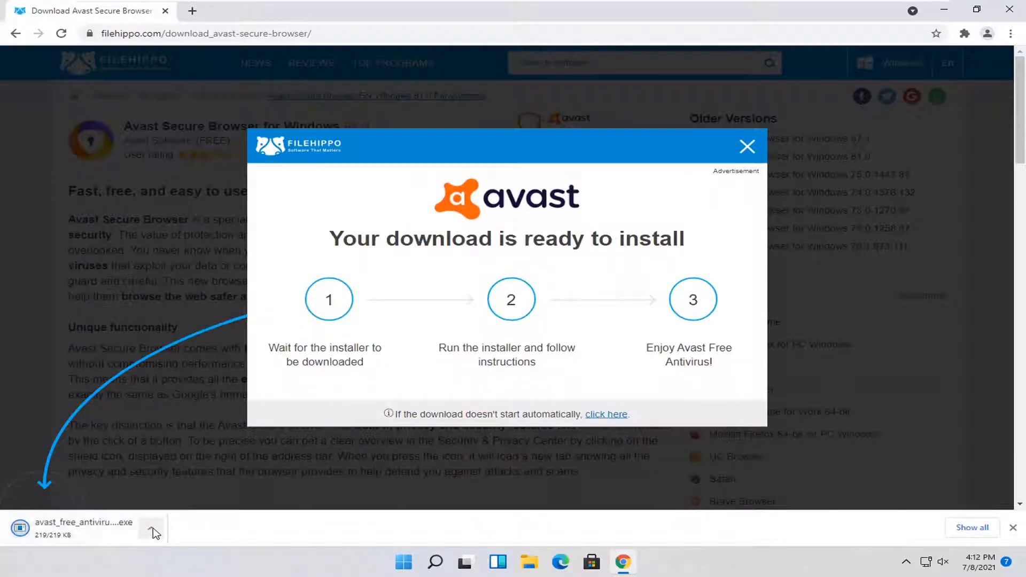
{"action": "left_click", "coordinate": [151, 527]}
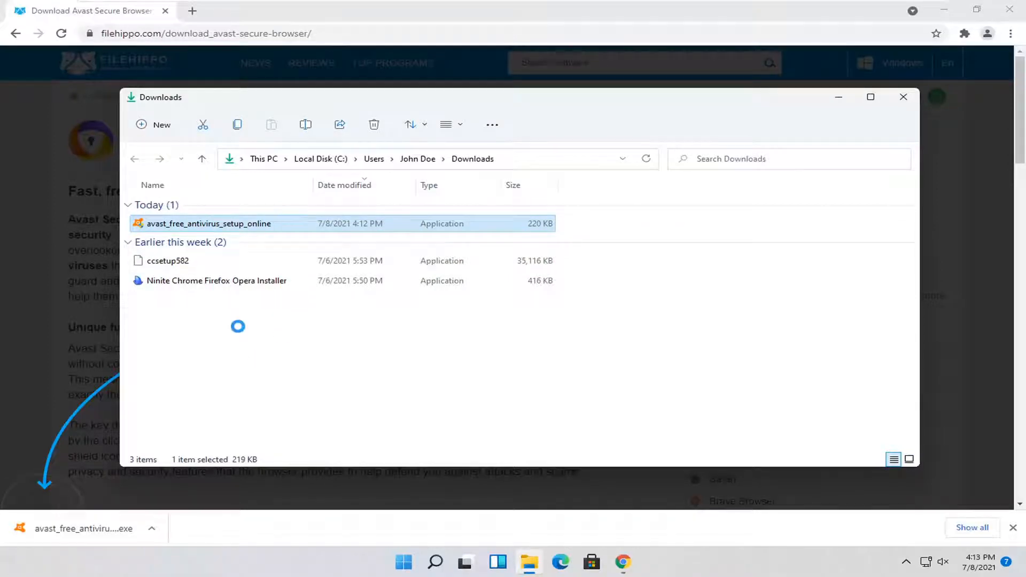
Step: Inspect avast_free_antivirus_setup_online in Downloads, then close the folder window
{"action": "right_click", "coordinate": [209, 223]}
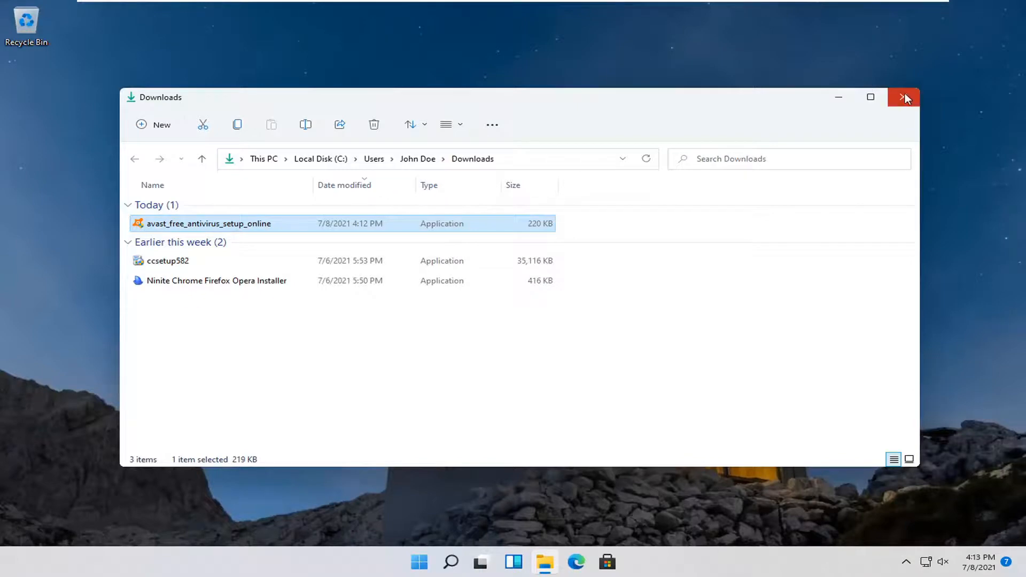
{"action": "left_click", "coordinate": [905, 97]}
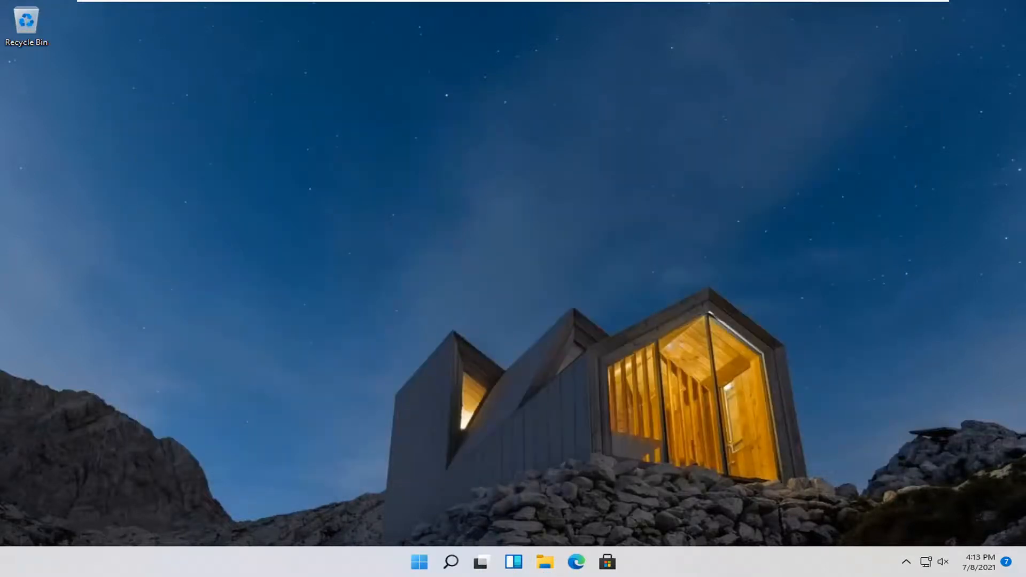